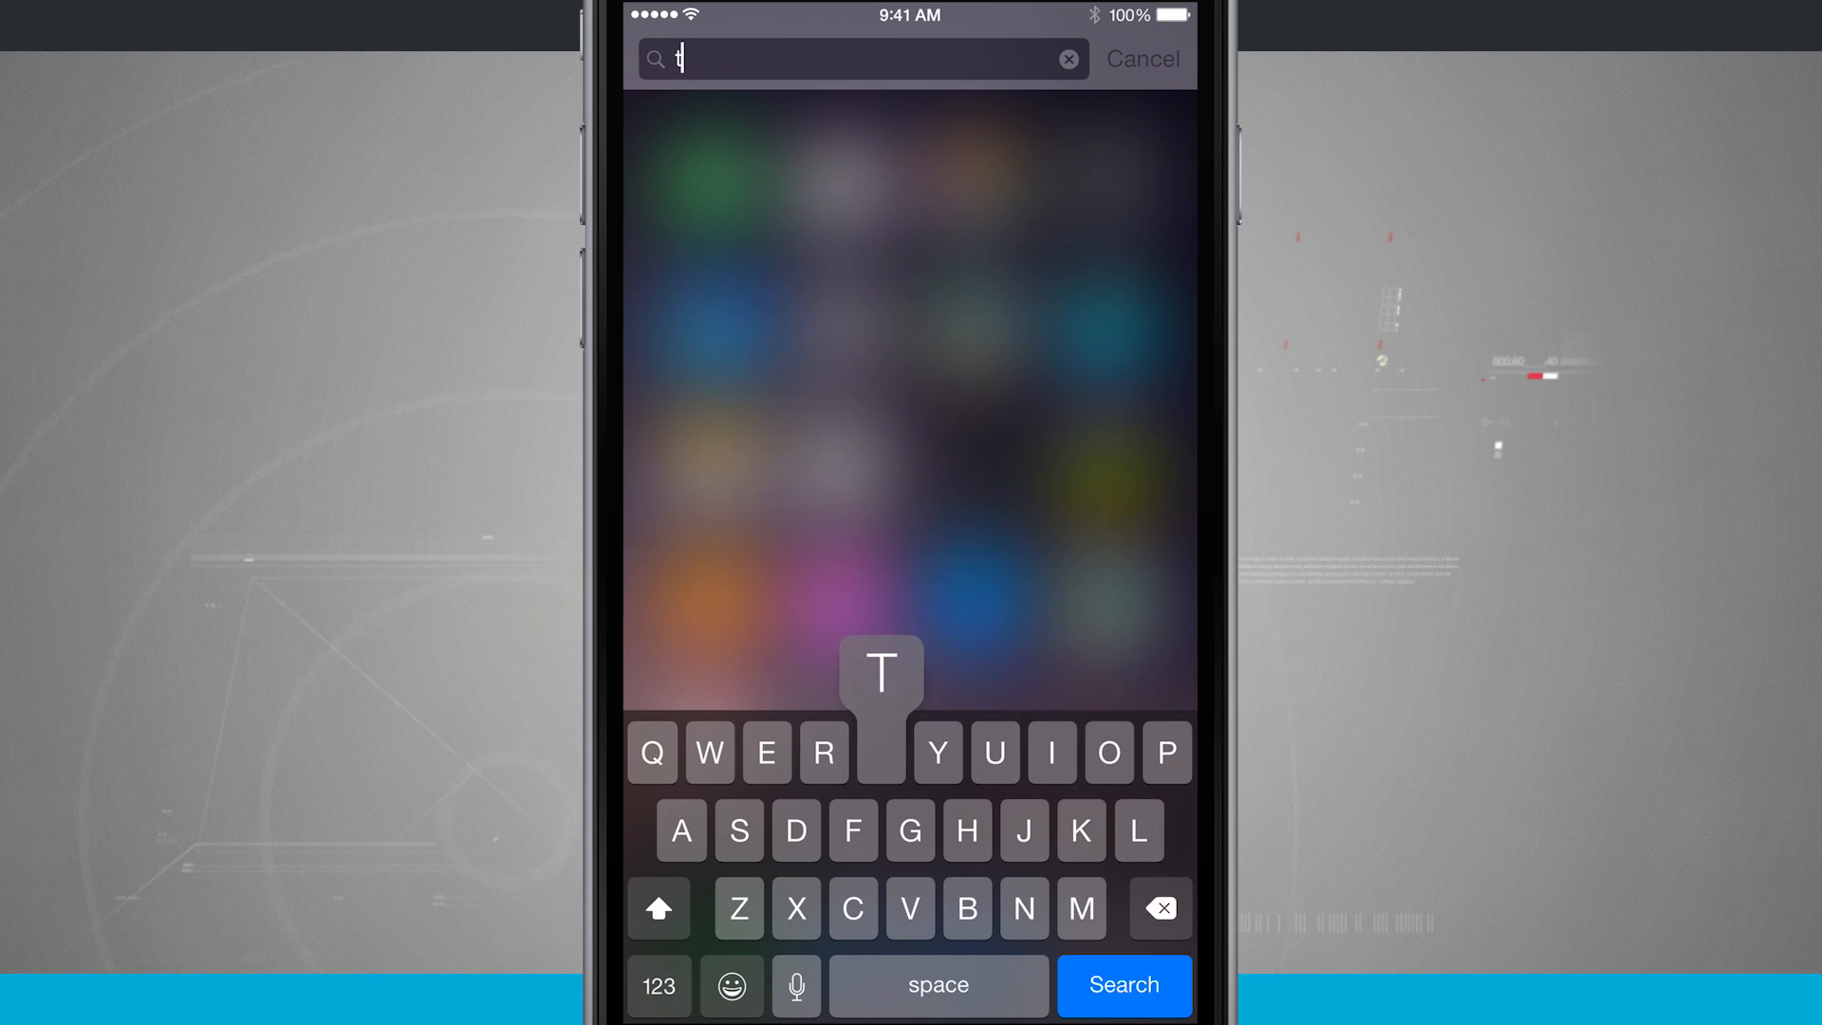
Search Spotlight for 'terminator' to show Terminator Genisys, Wikipedia and news results.
type("ermin")
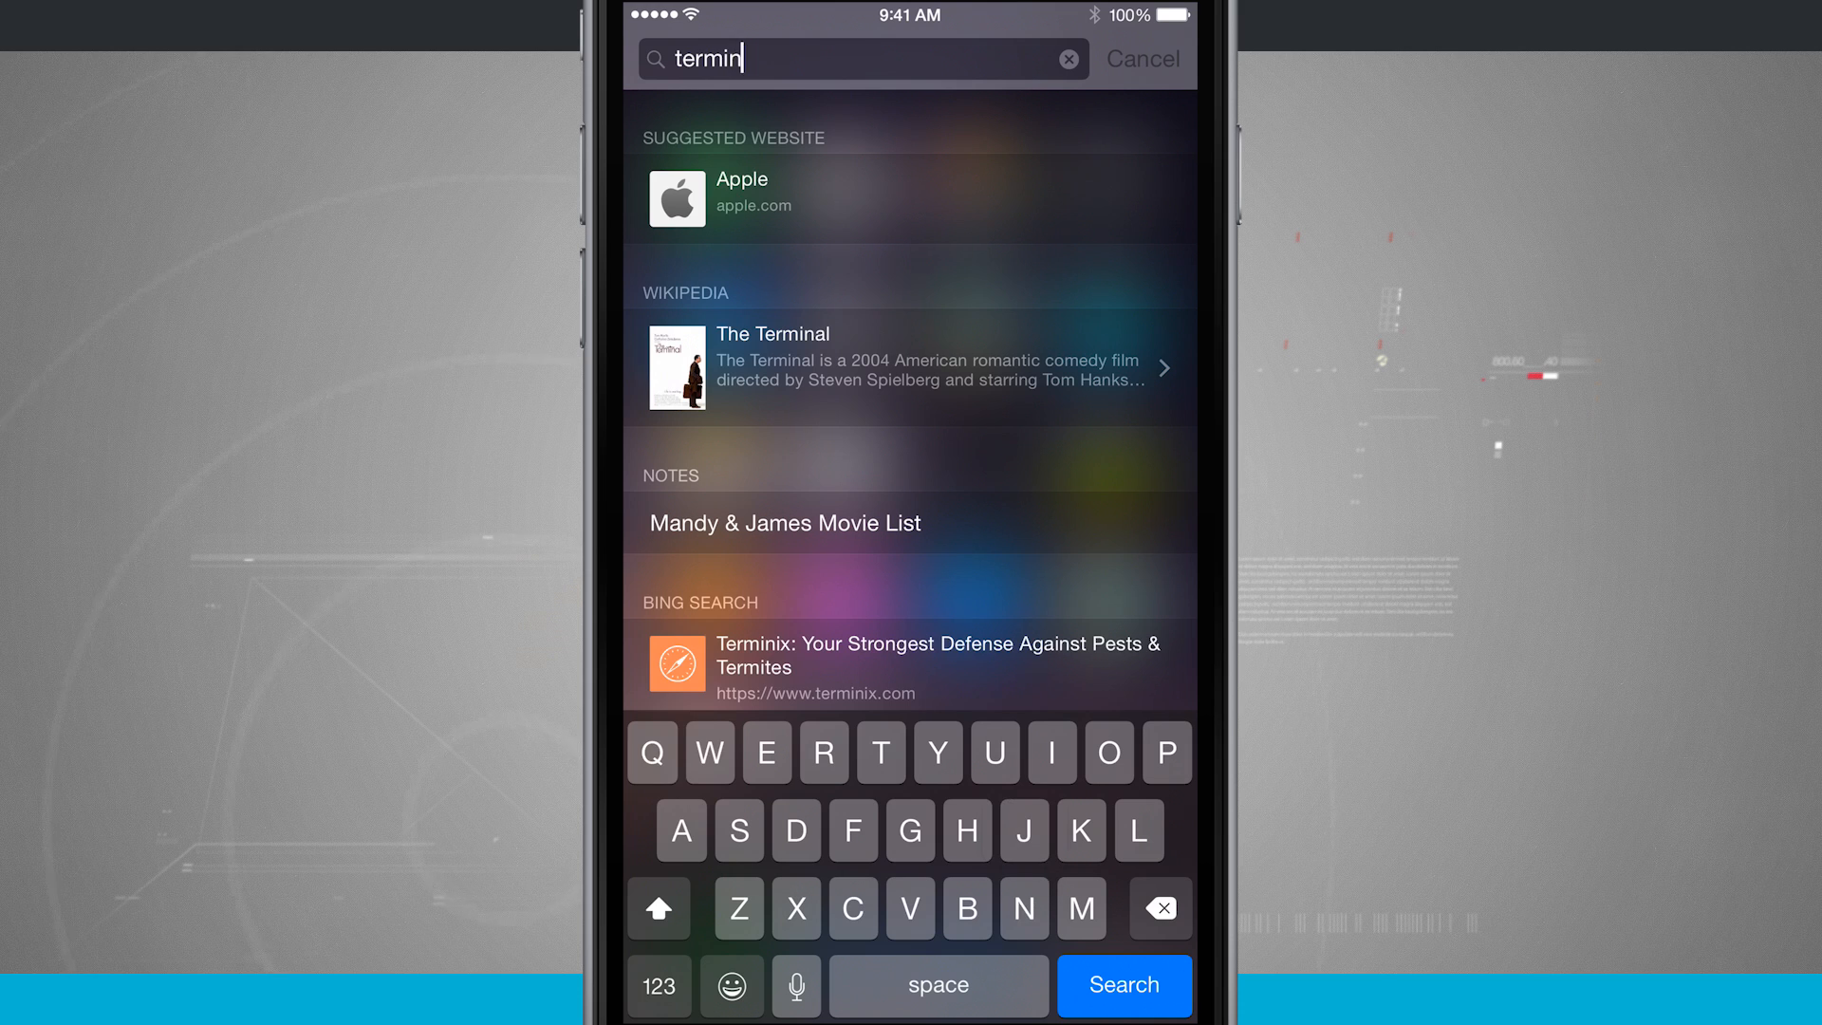
type("ator")
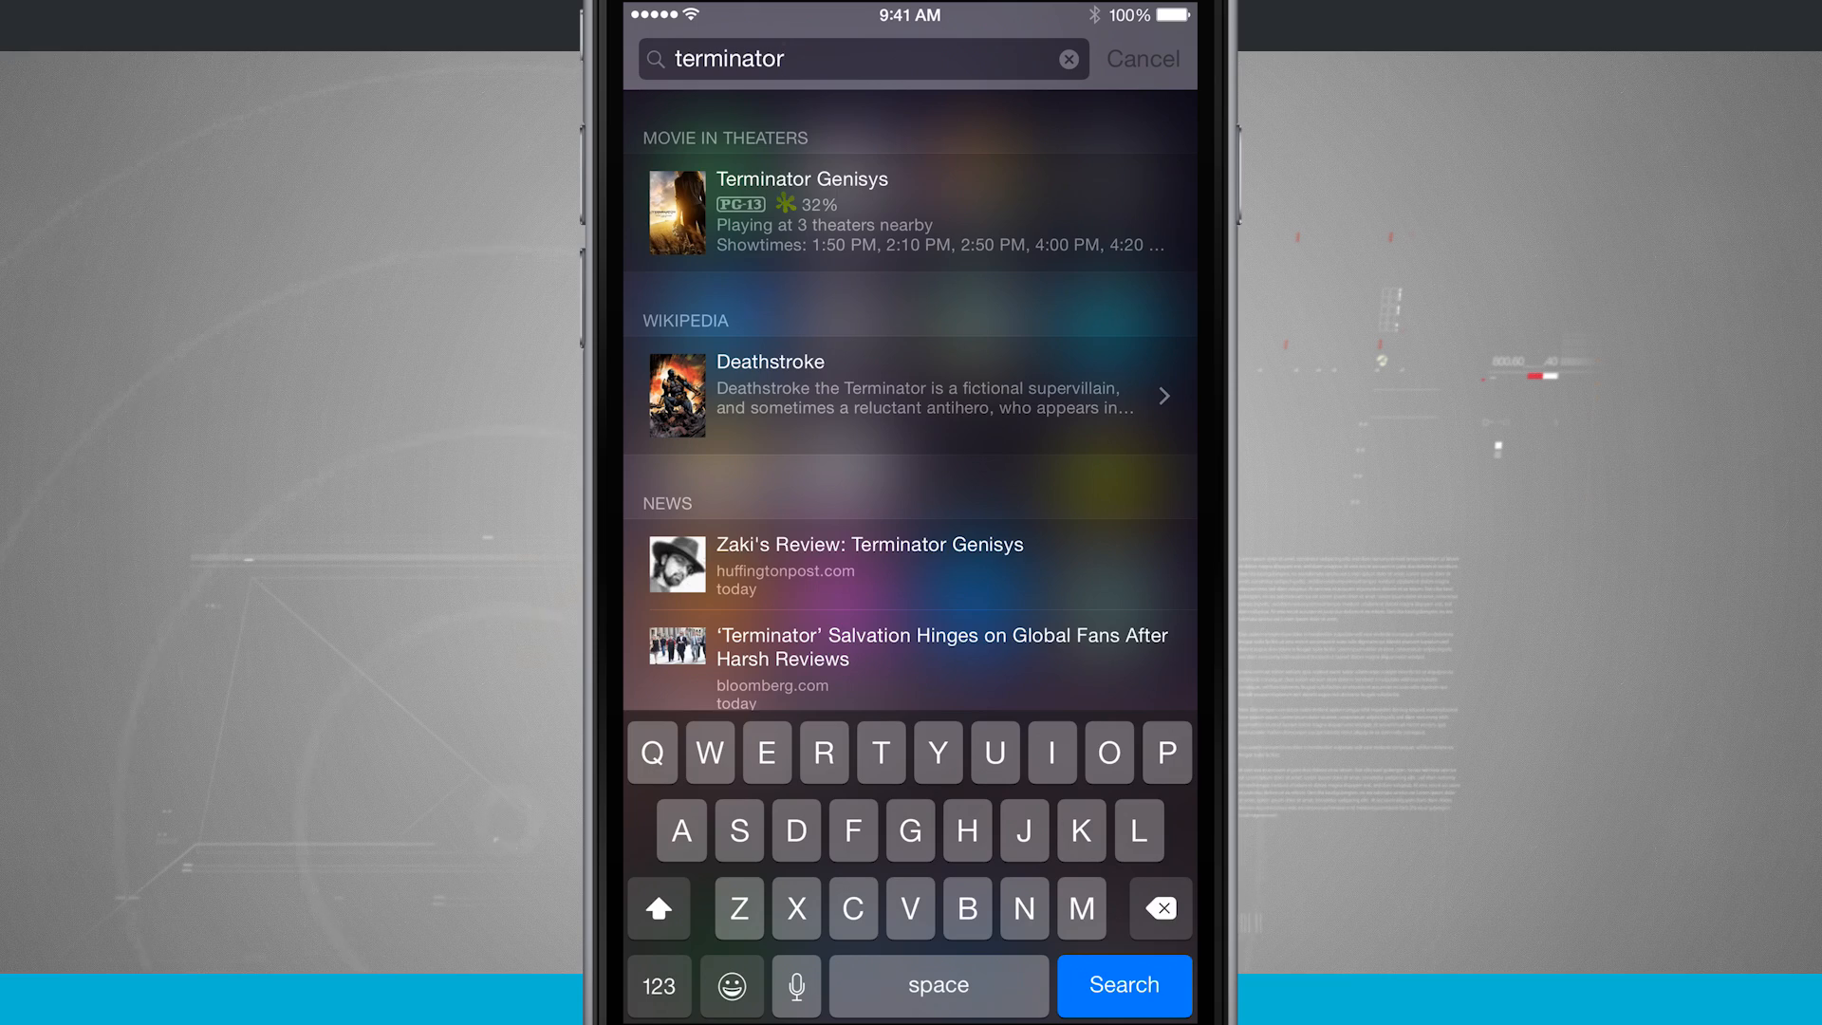
scroll("down", 3)
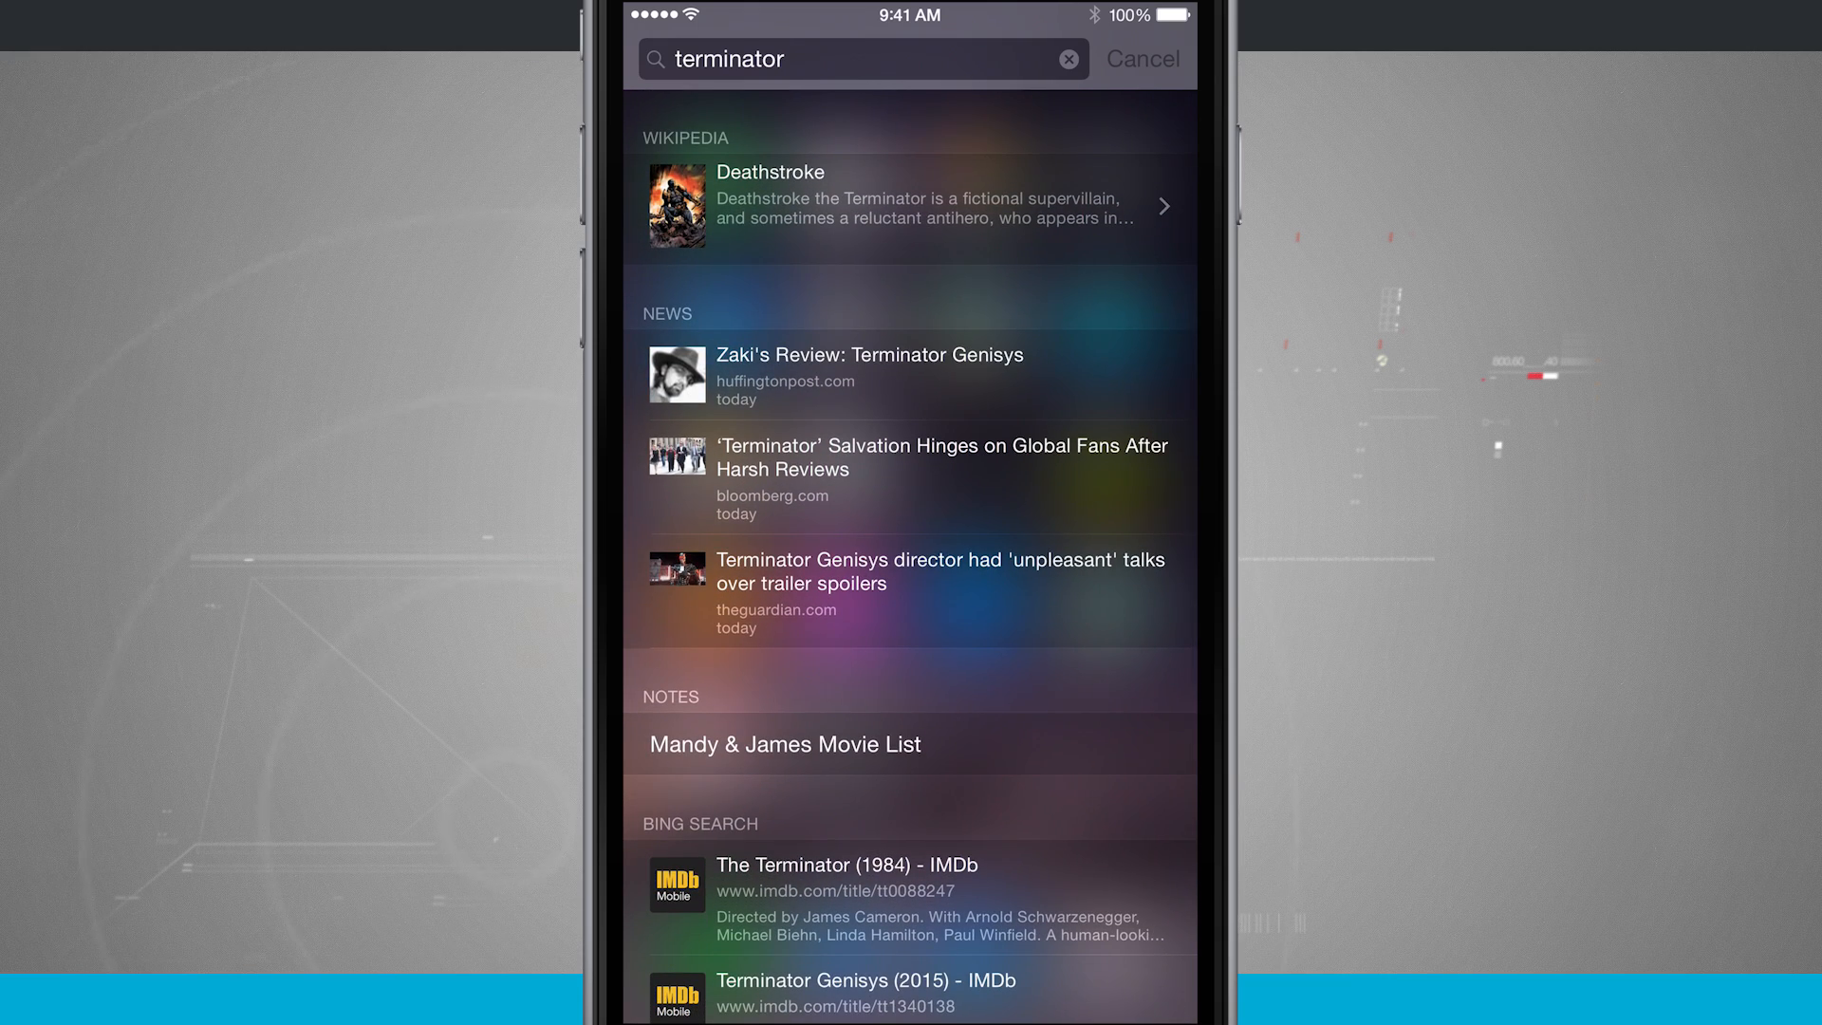
scroll("down", 3)
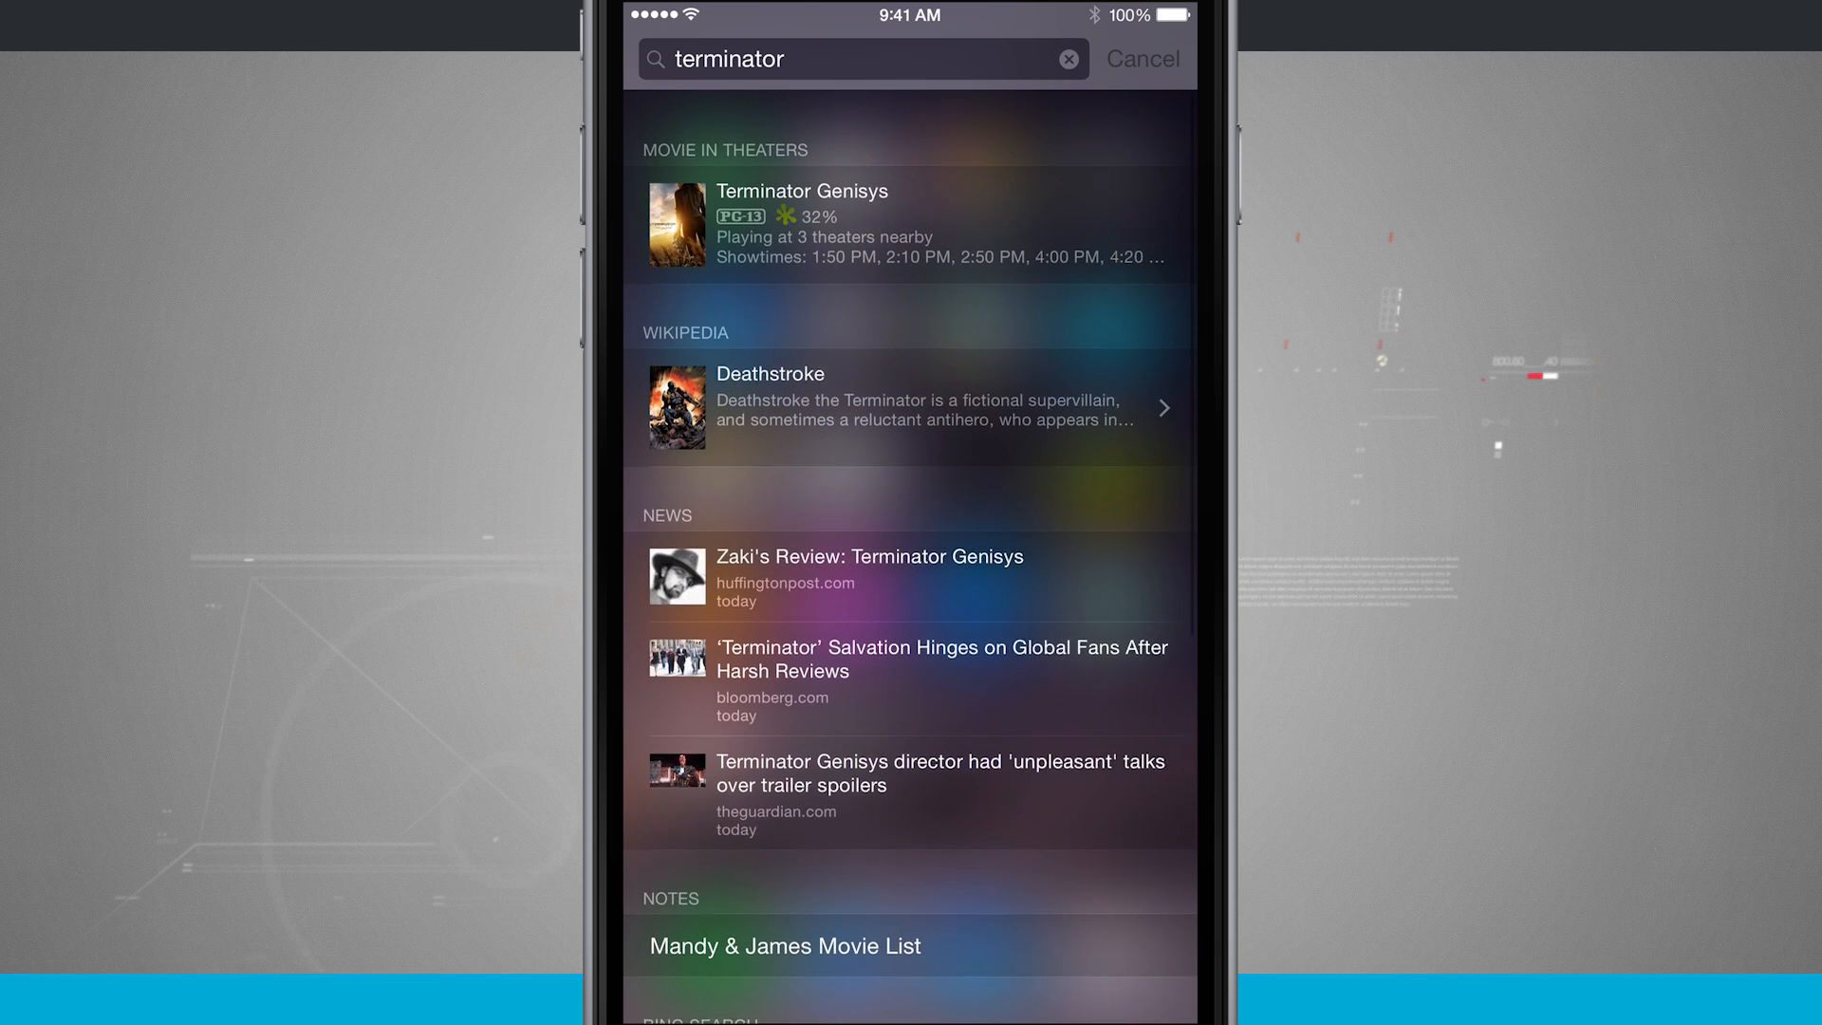
scroll("down", 3)
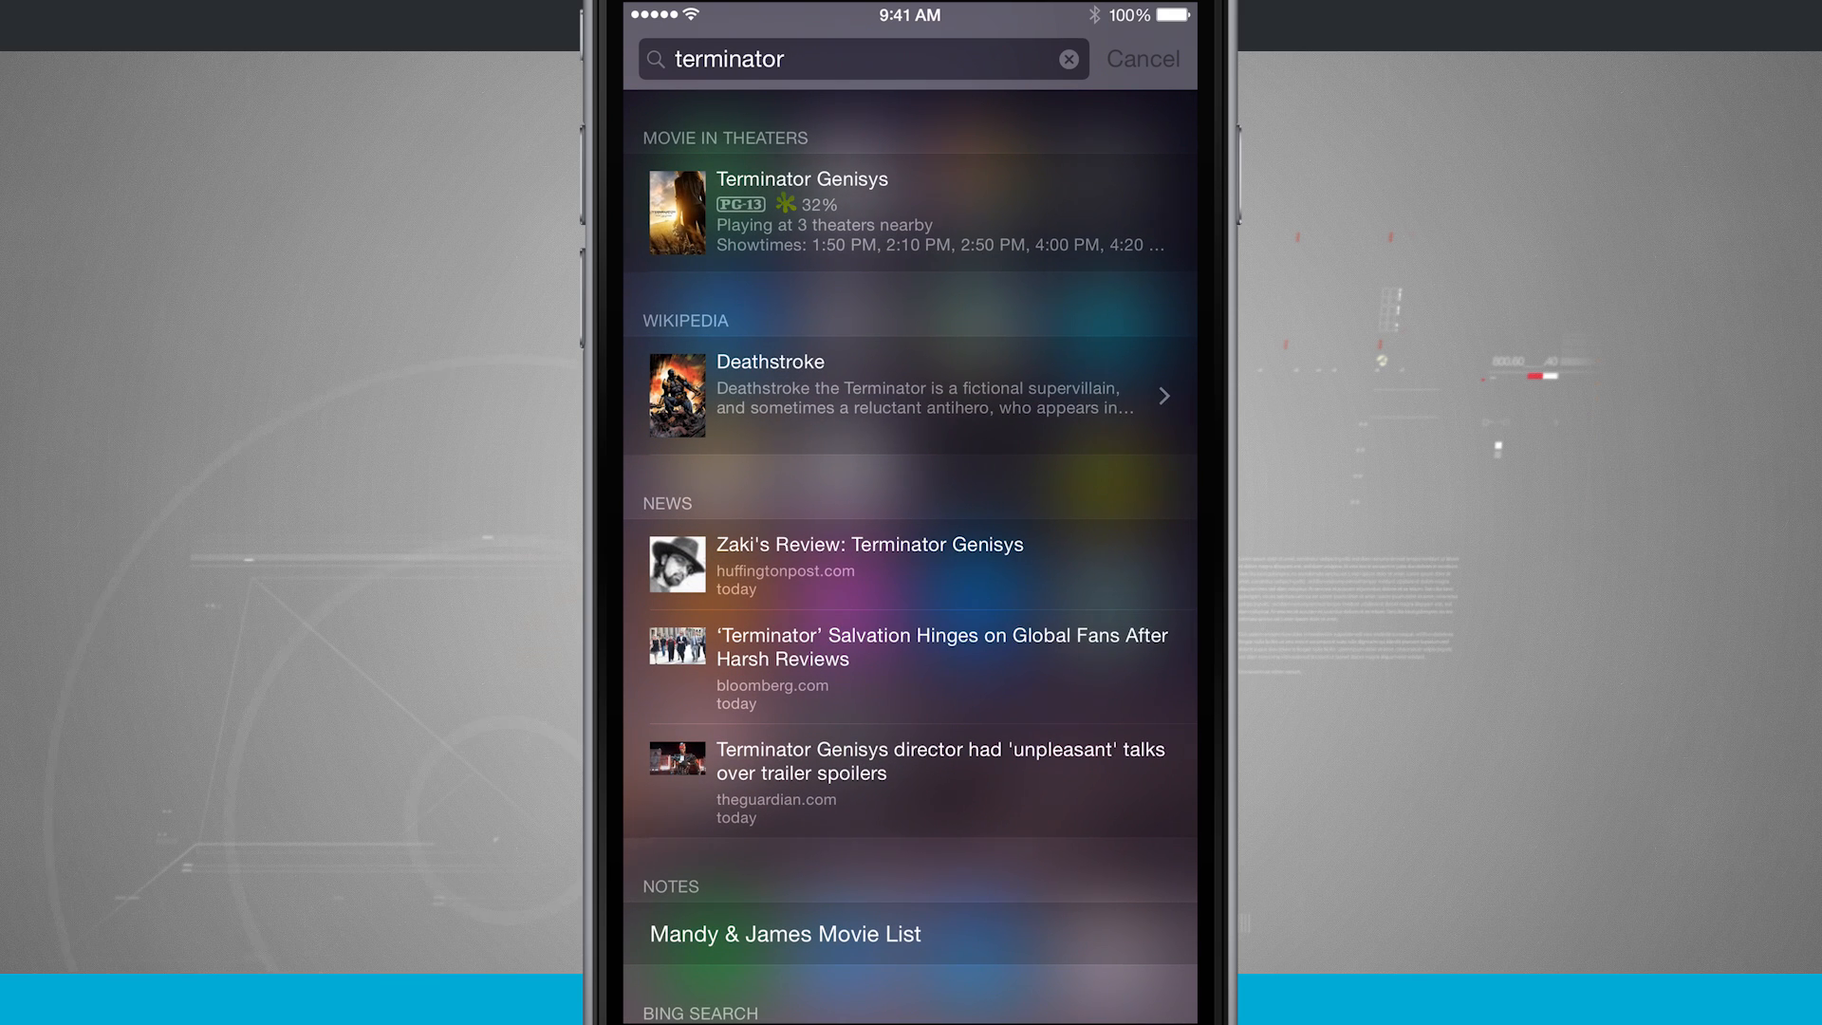
Replace the query with 'star', browse its results, then swipe to the Flixster home page.
left_click(1068, 59)
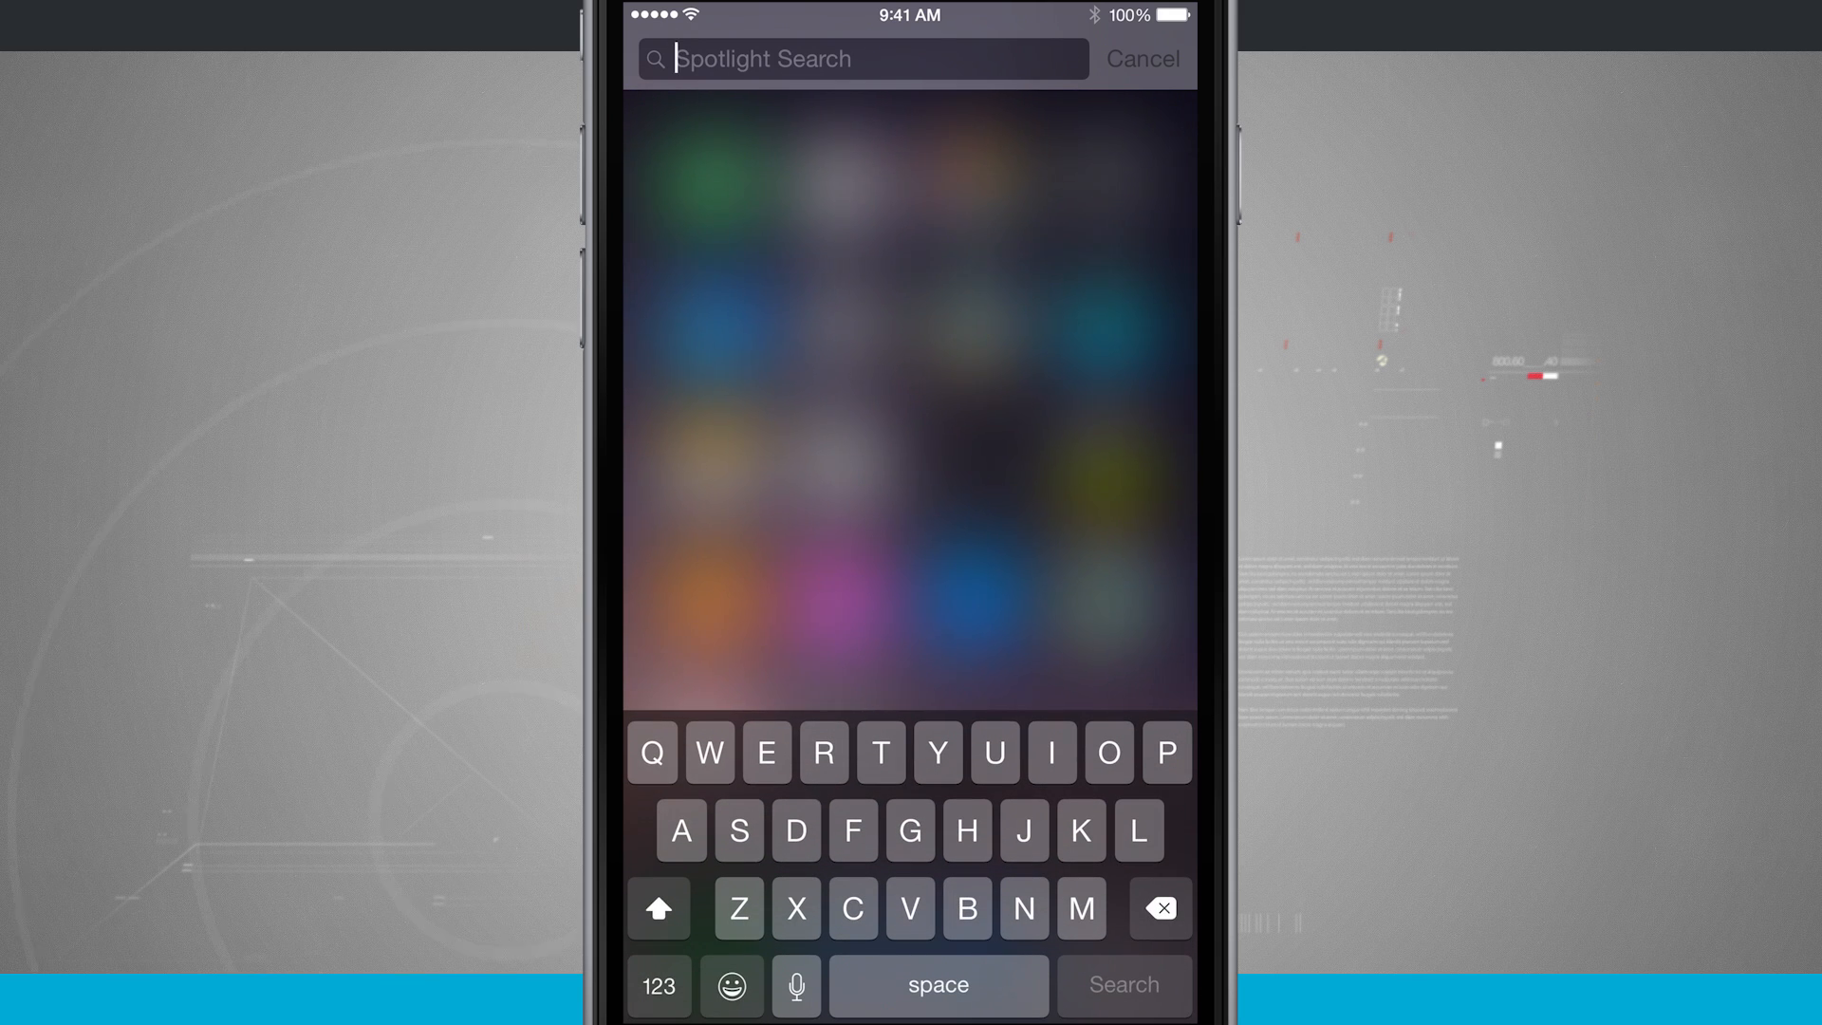
type("star")
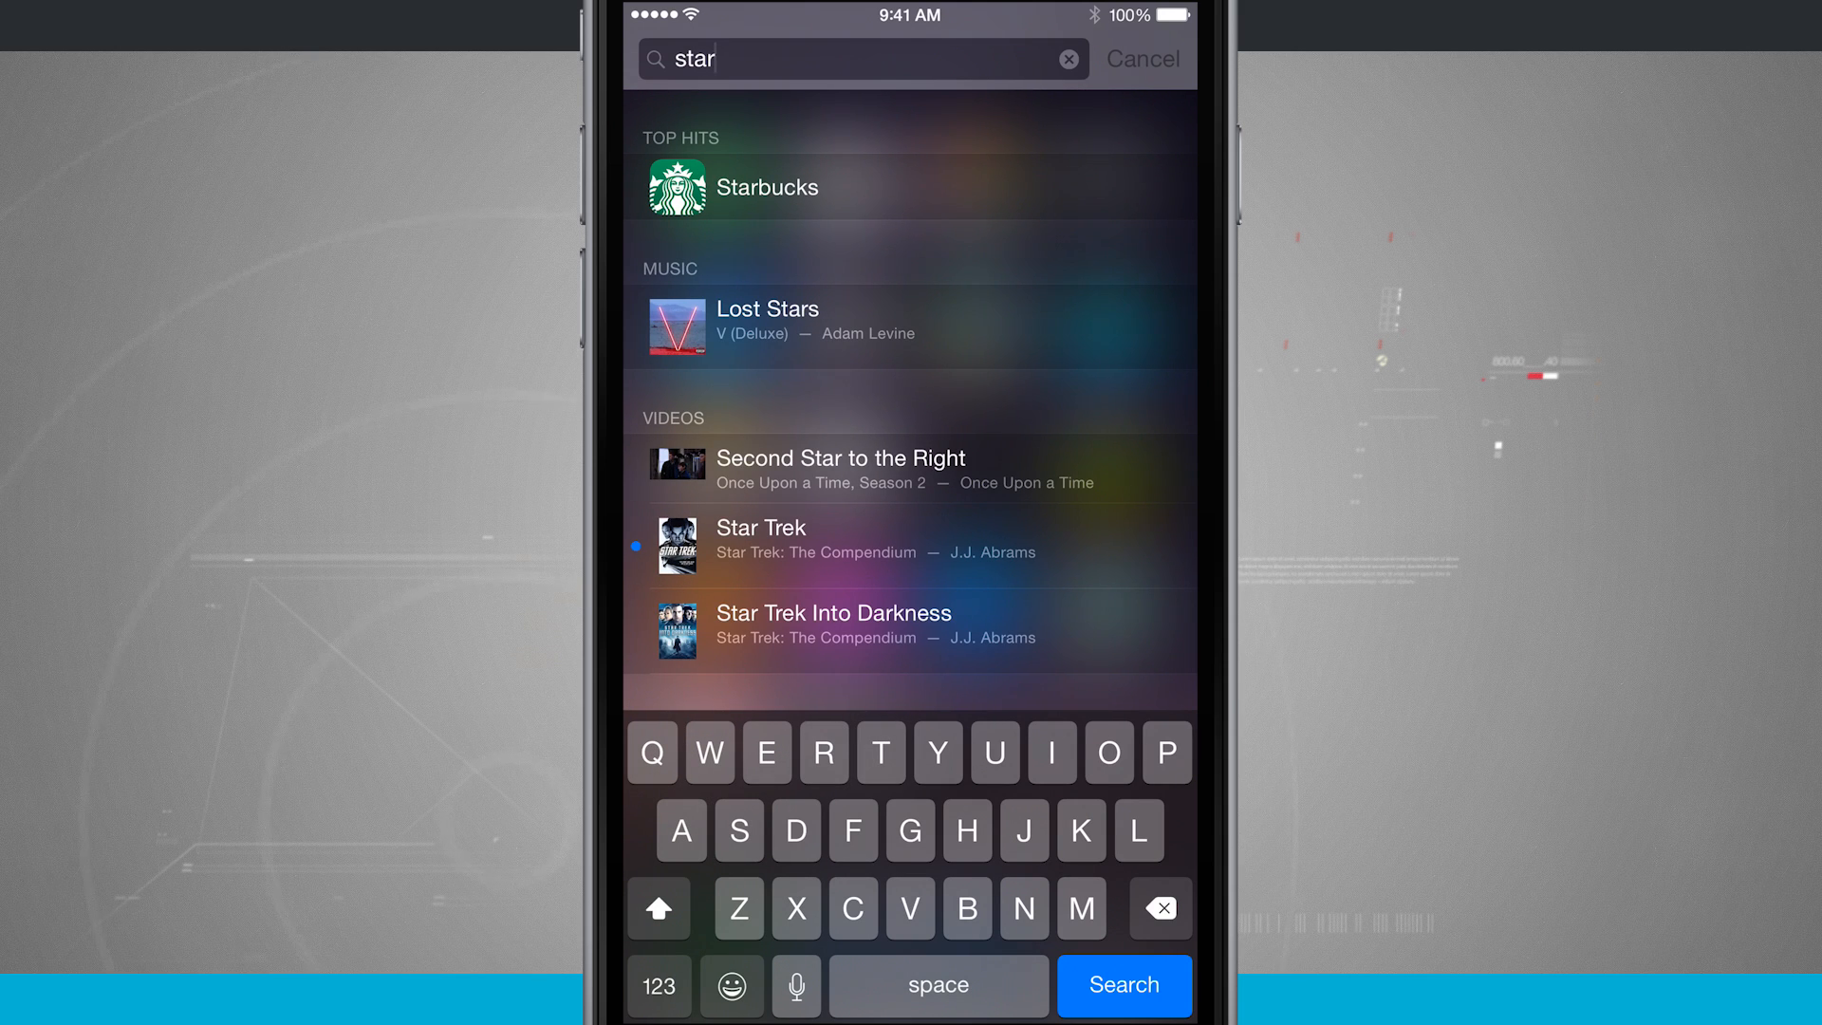
scroll("down", 3)
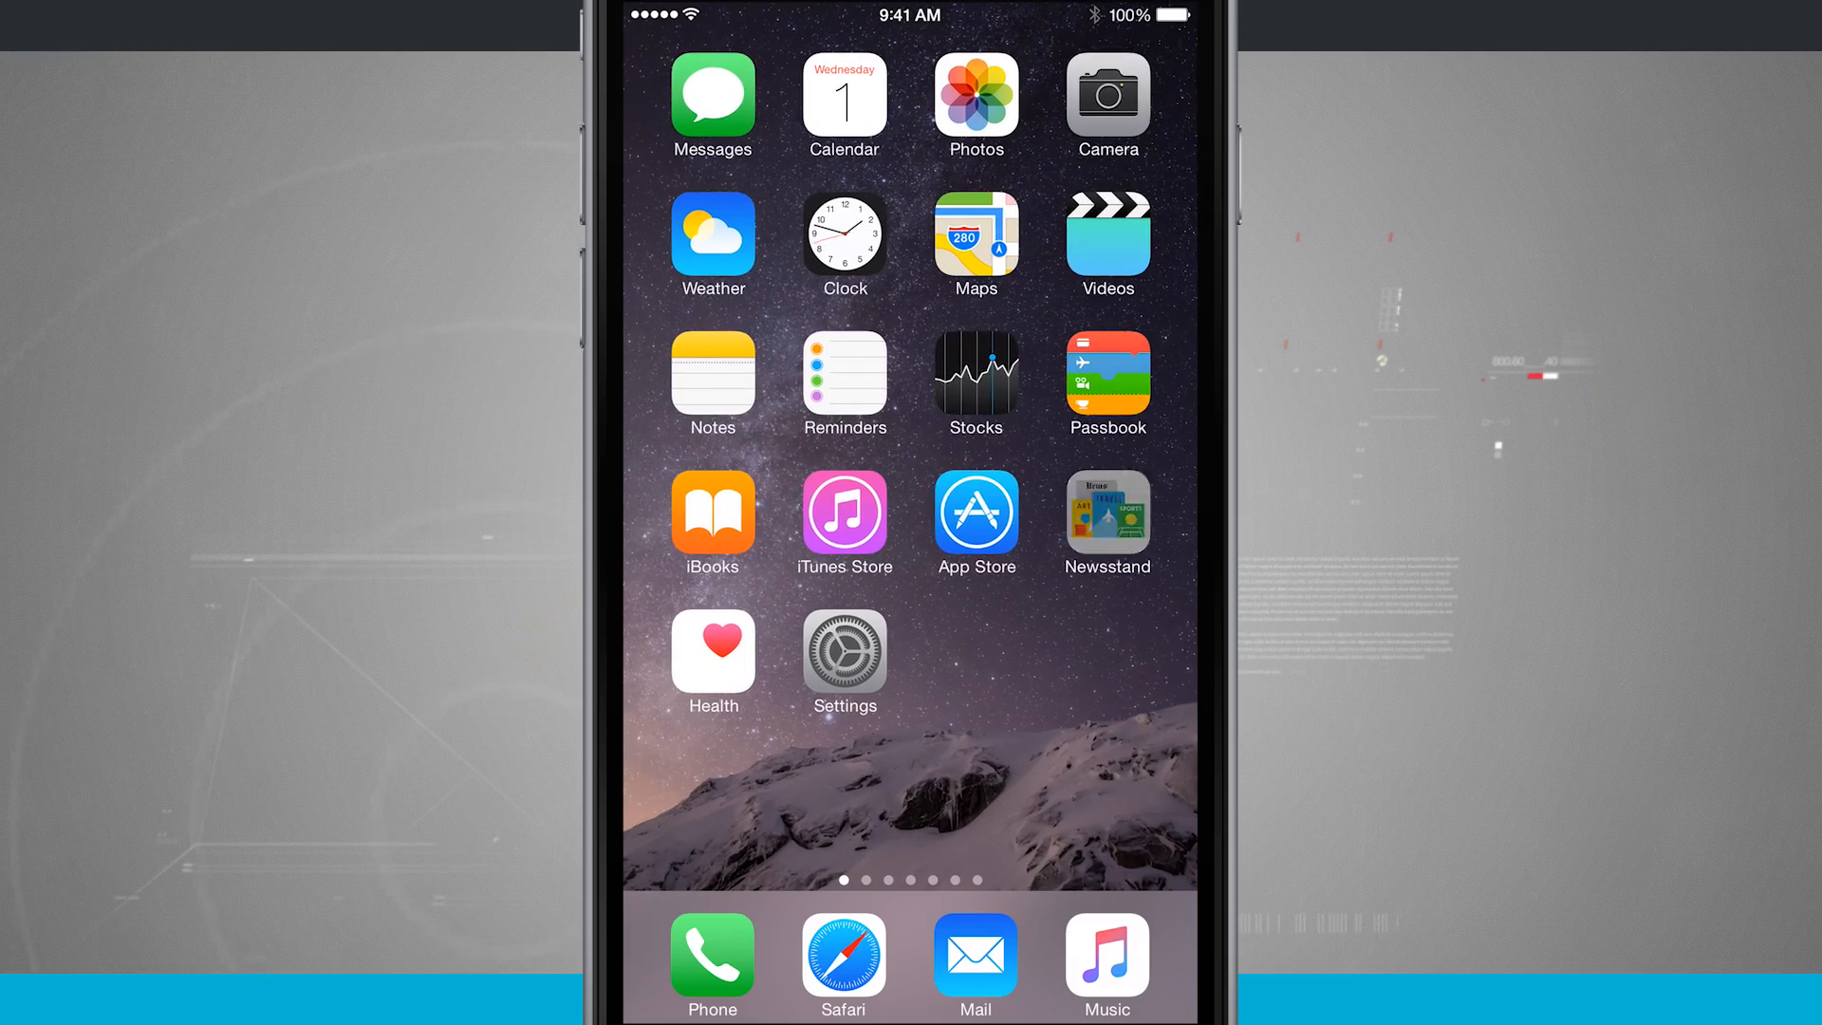
scroll("left", 3)
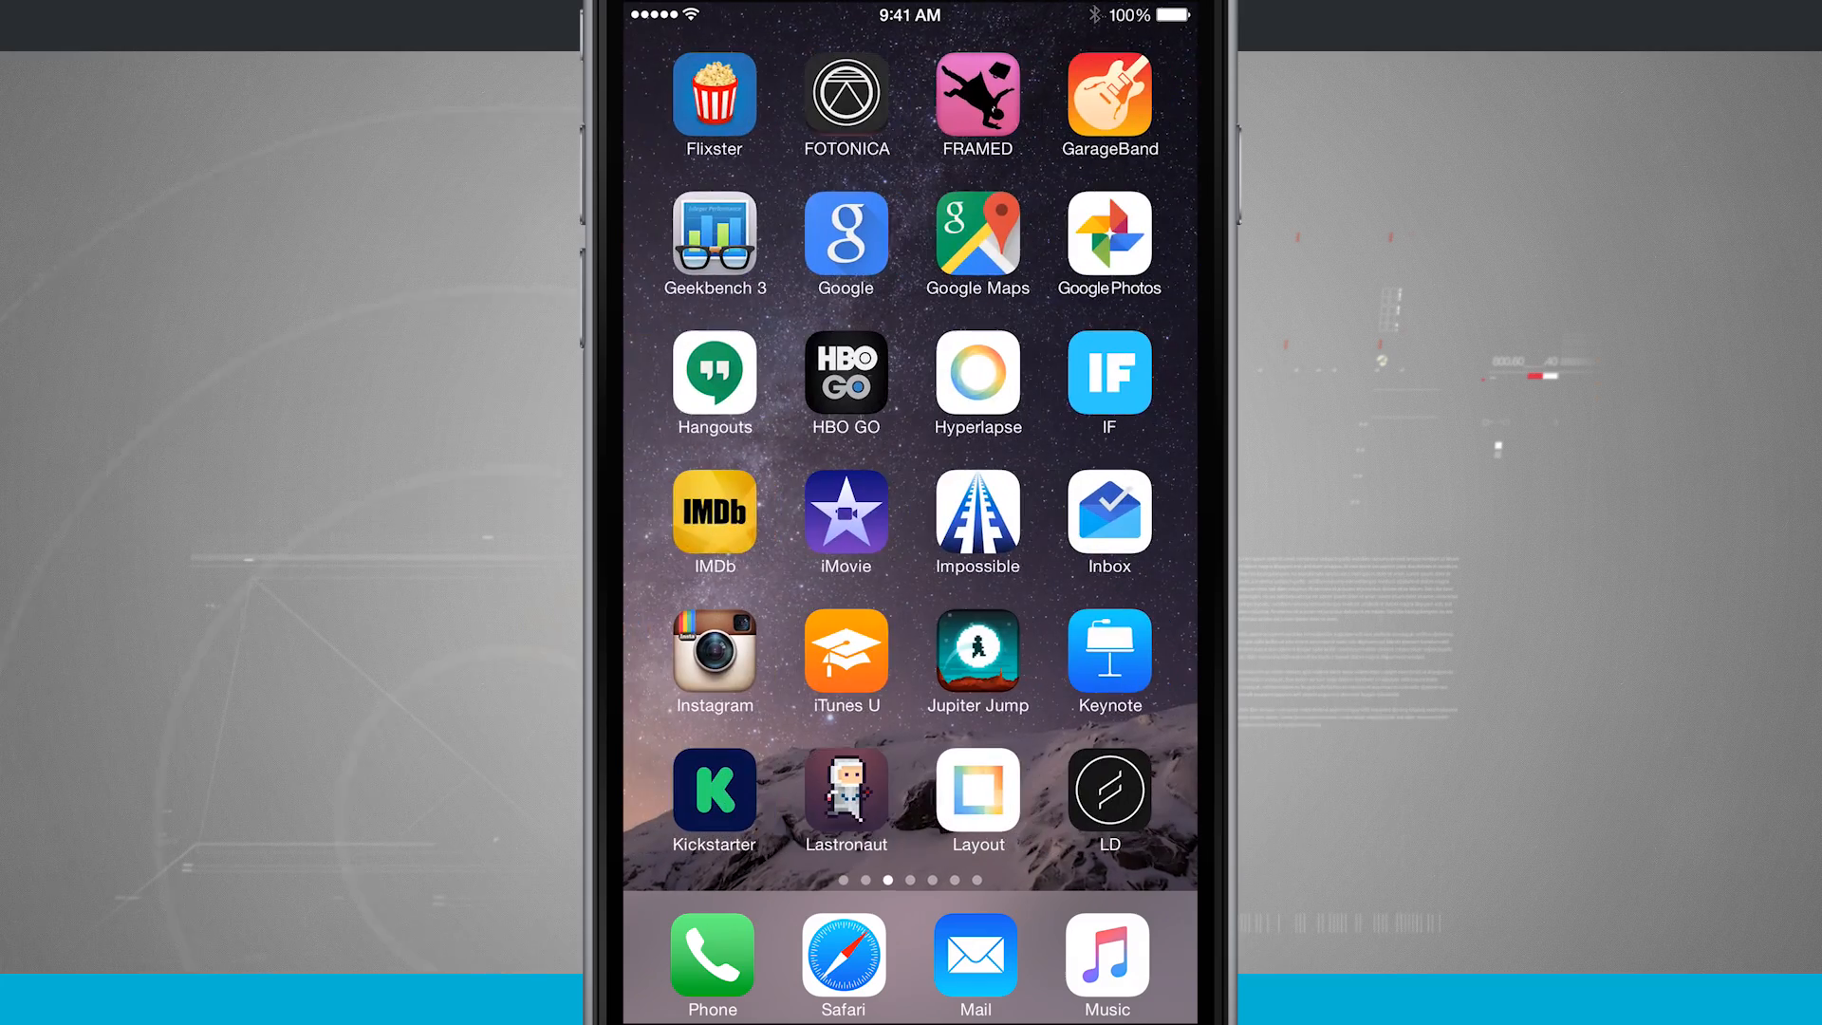